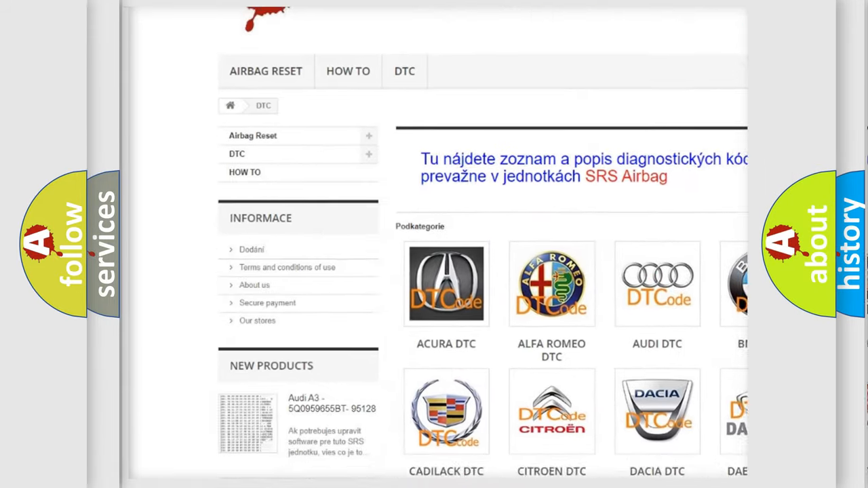
scroll("down", 3)
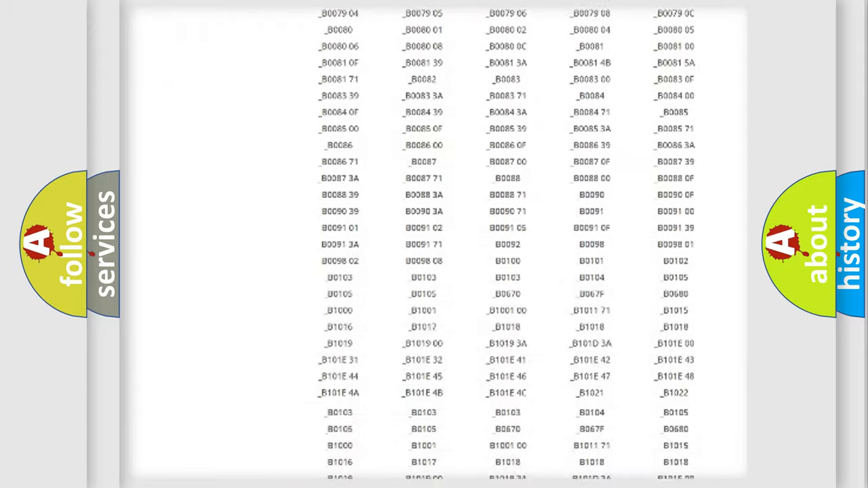
scroll("up", 3)
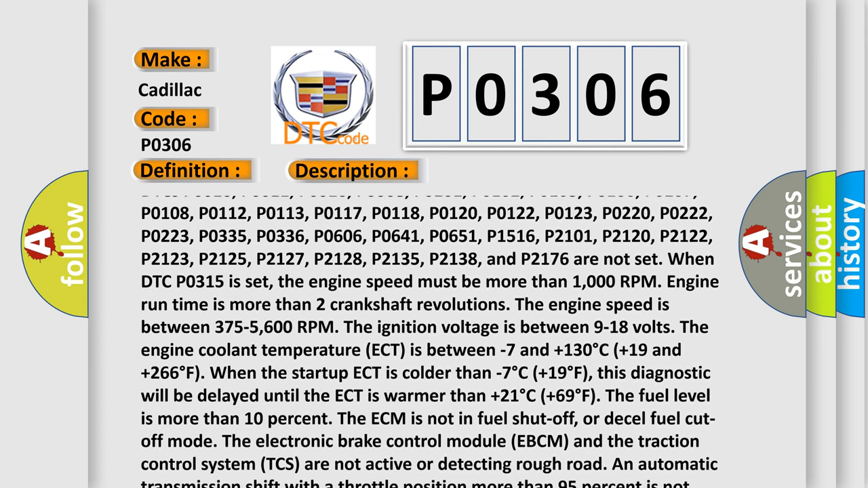
scroll("up", 3)
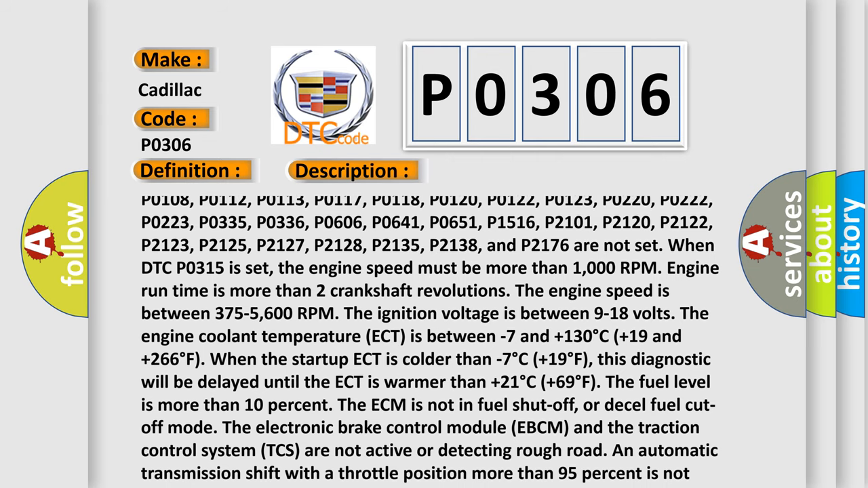
scroll("down", 3)
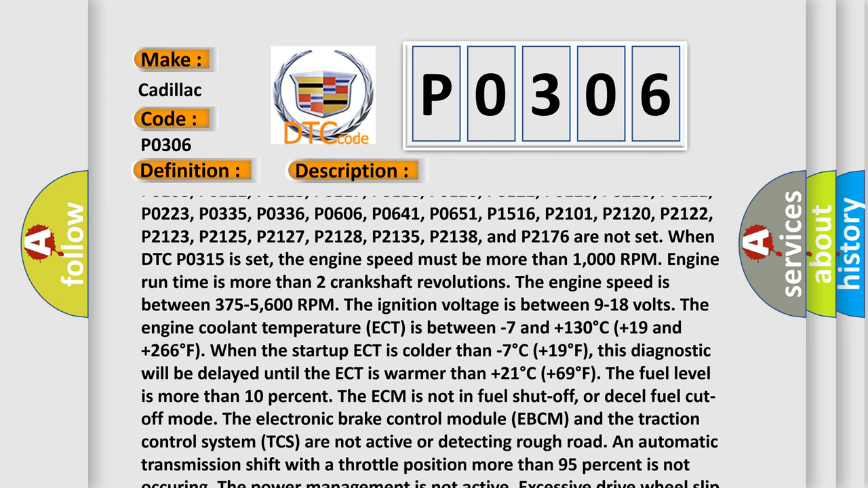
scroll("up", 3)
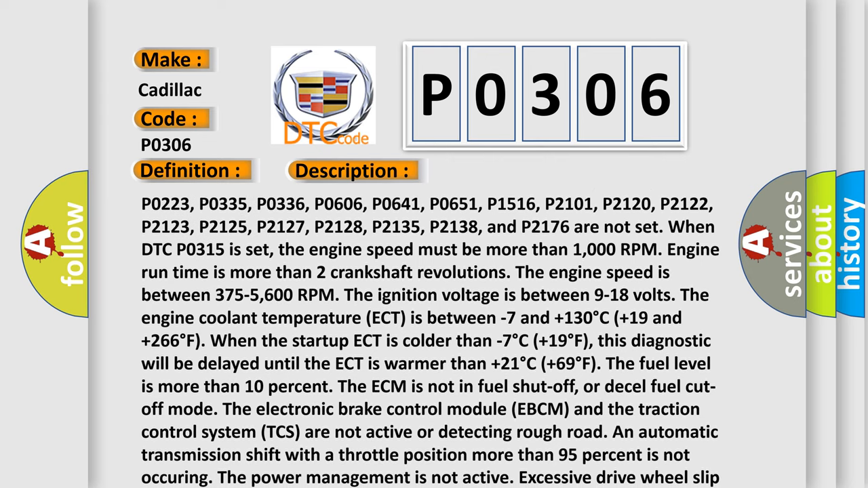
scroll("down", 3)
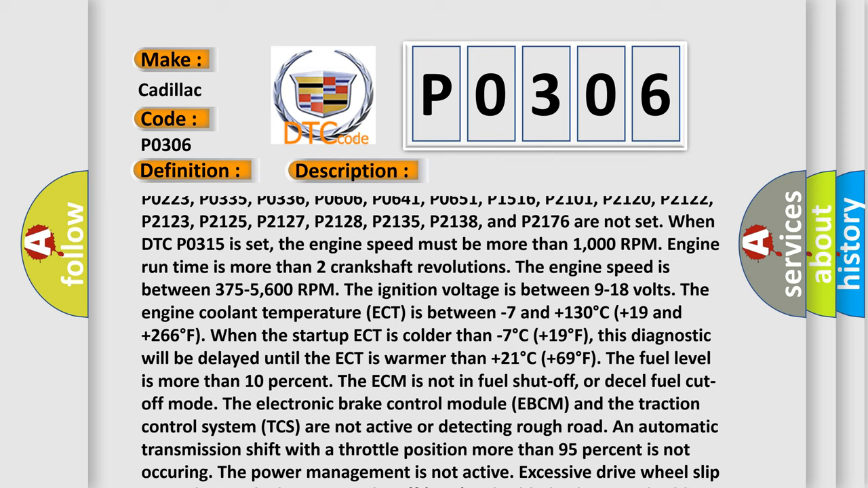
scroll("down", 3)
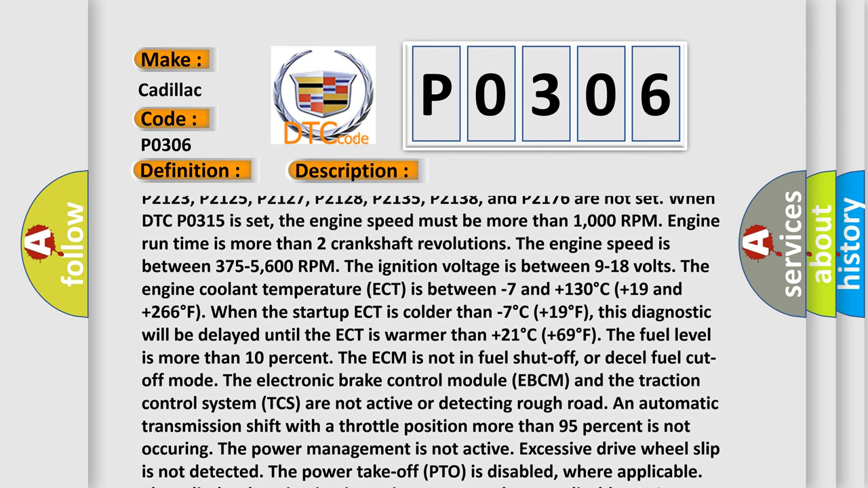
scroll("down", 3)
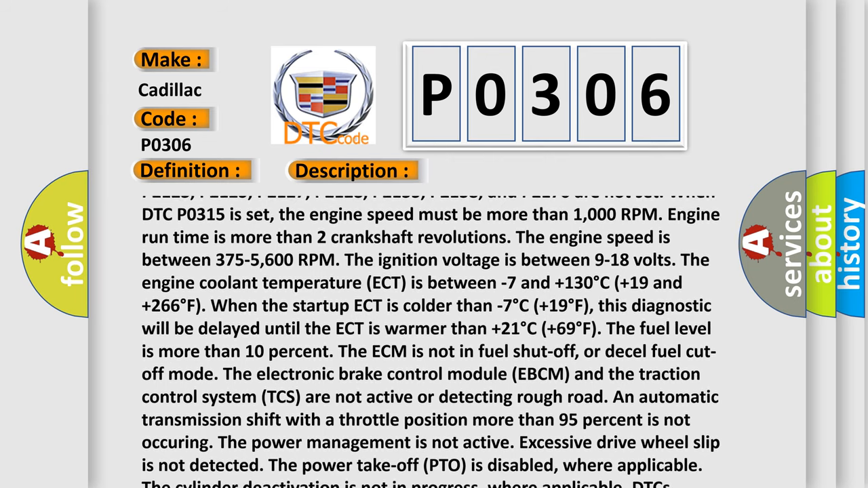
scroll("up", 3)
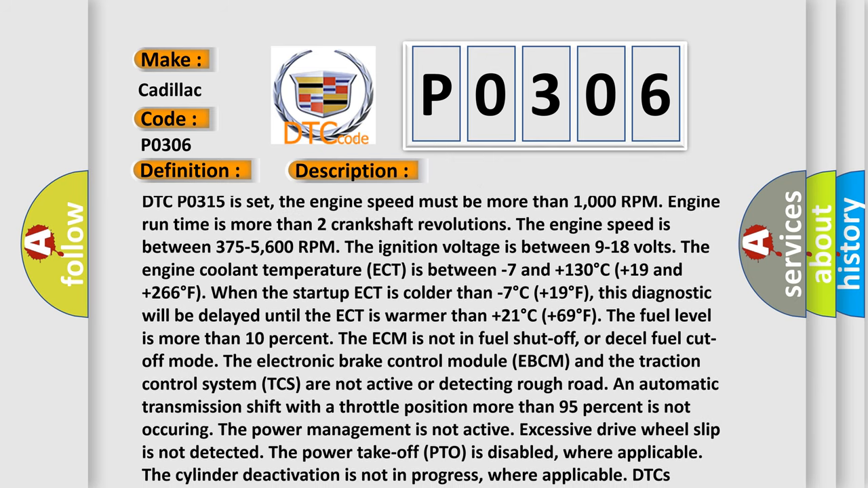
scroll("down", 3)
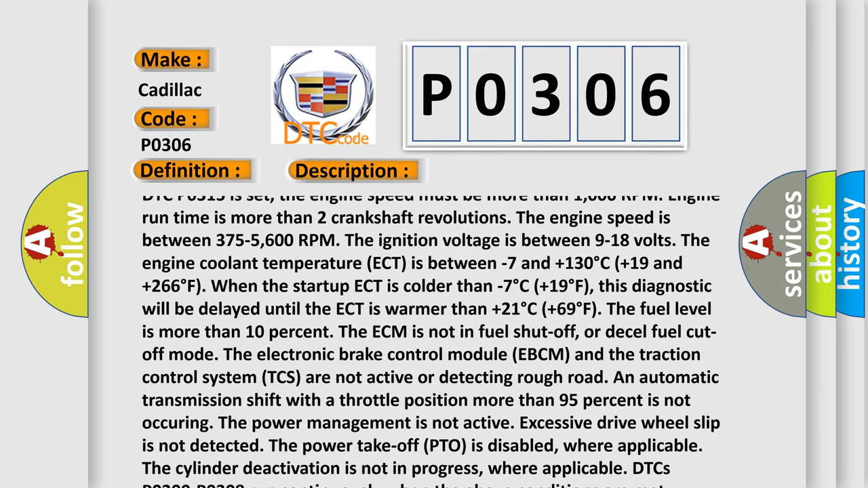
scroll("down", 3)
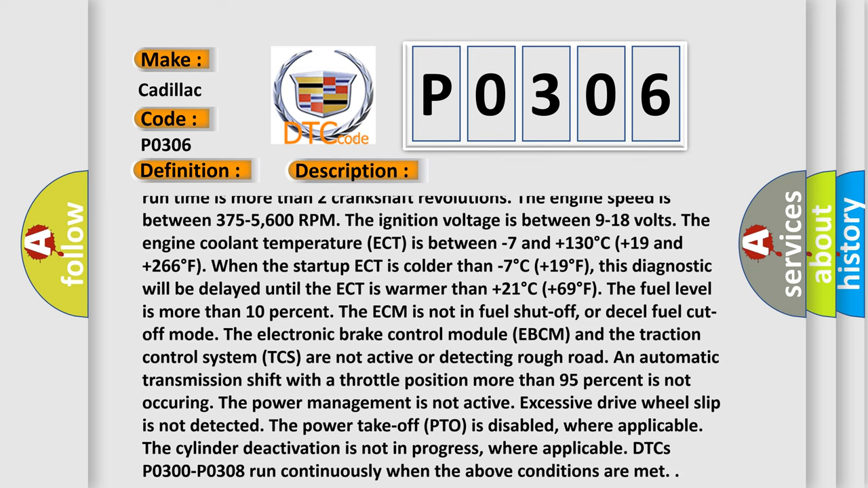
scroll("up", 3)
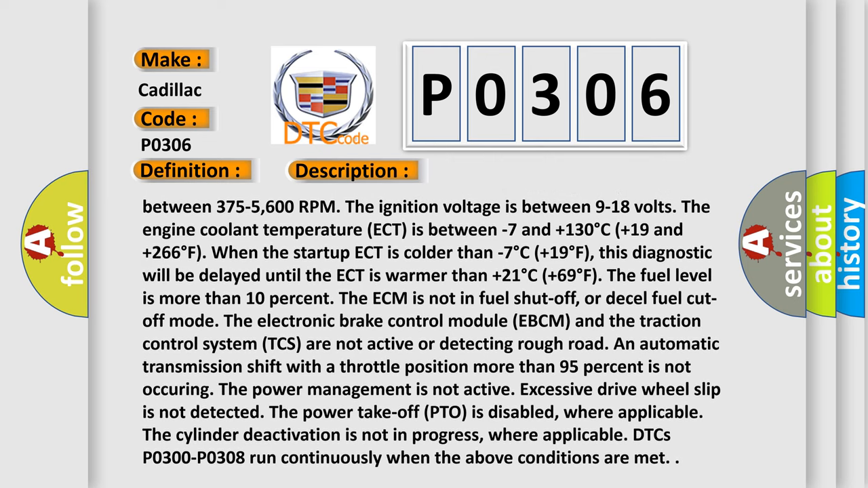
scroll("up", 3)
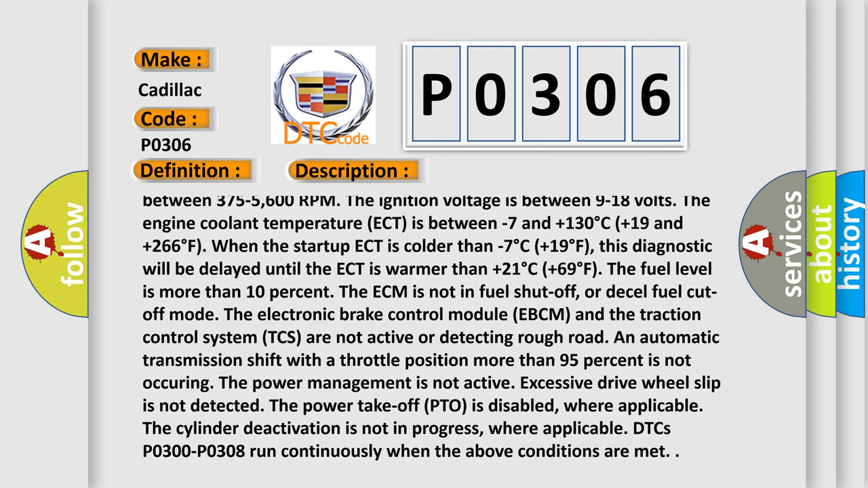
scroll("up", 3)
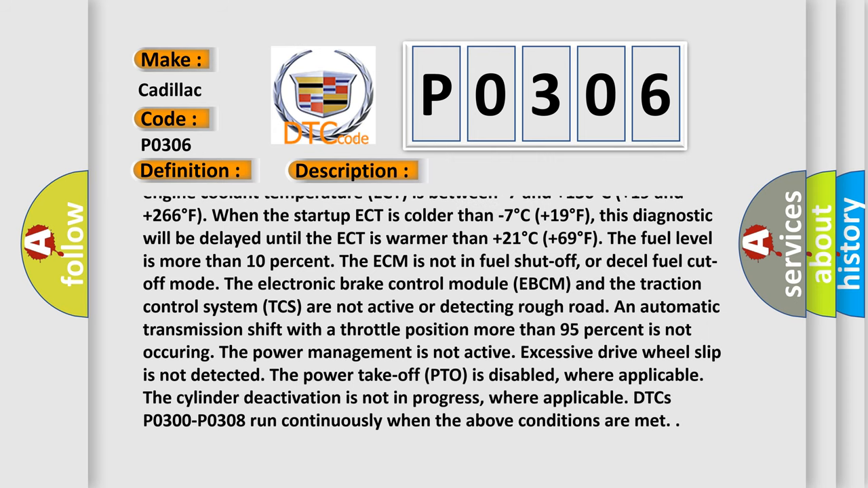
scroll("up", 3)
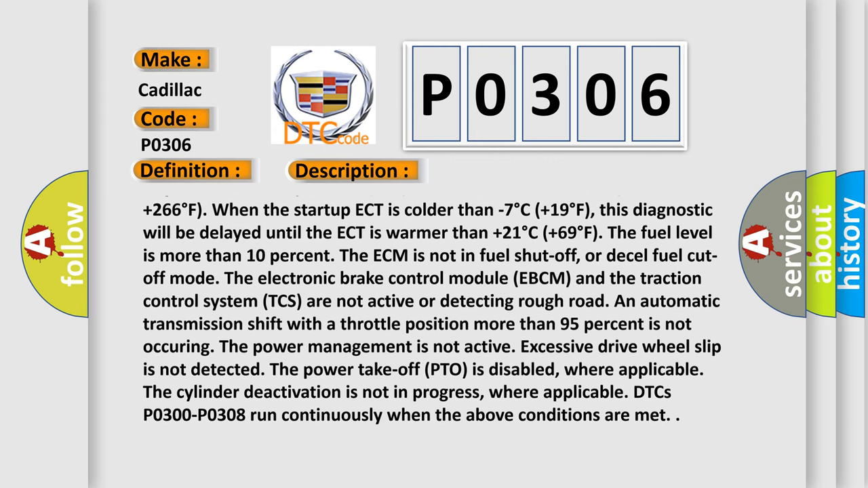
scroll("down", 3)
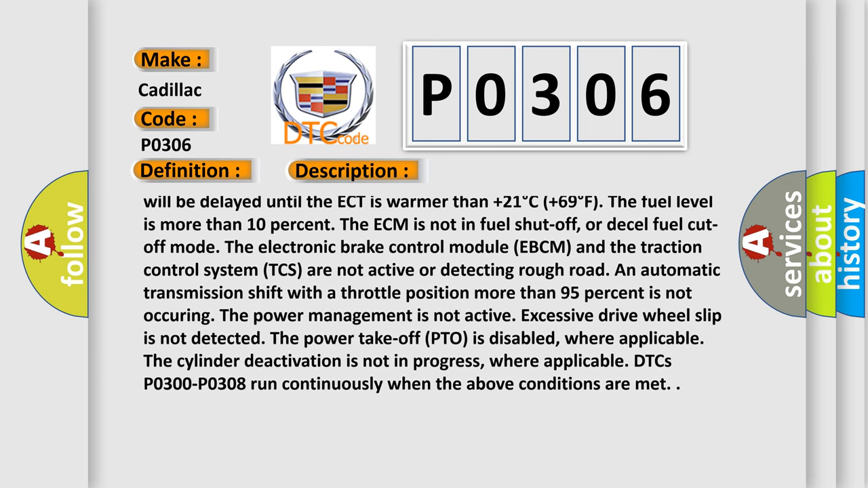
scroll("up", 3)
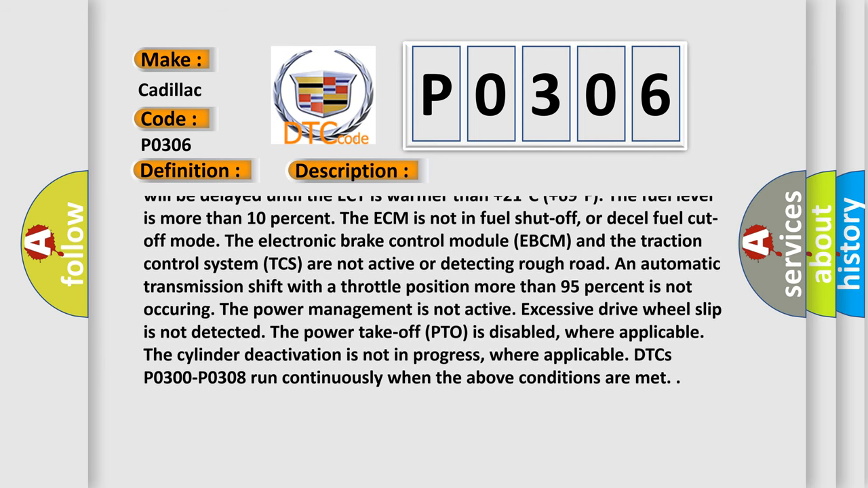
scroll("up", 3)
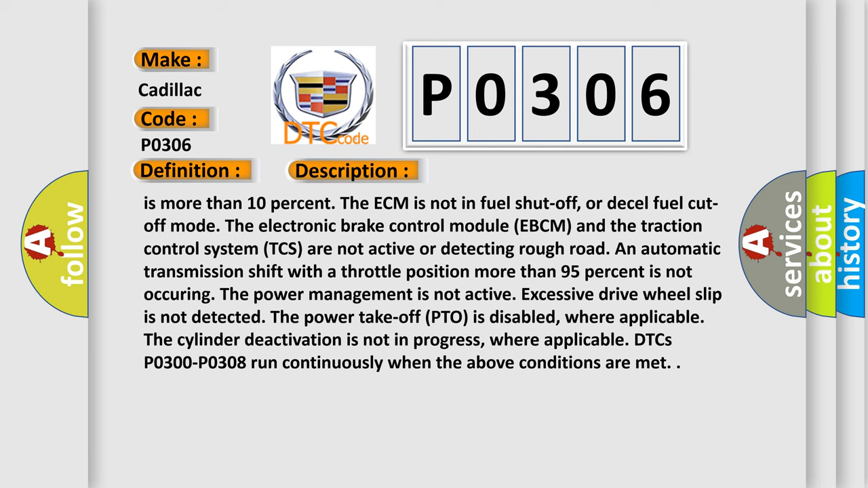